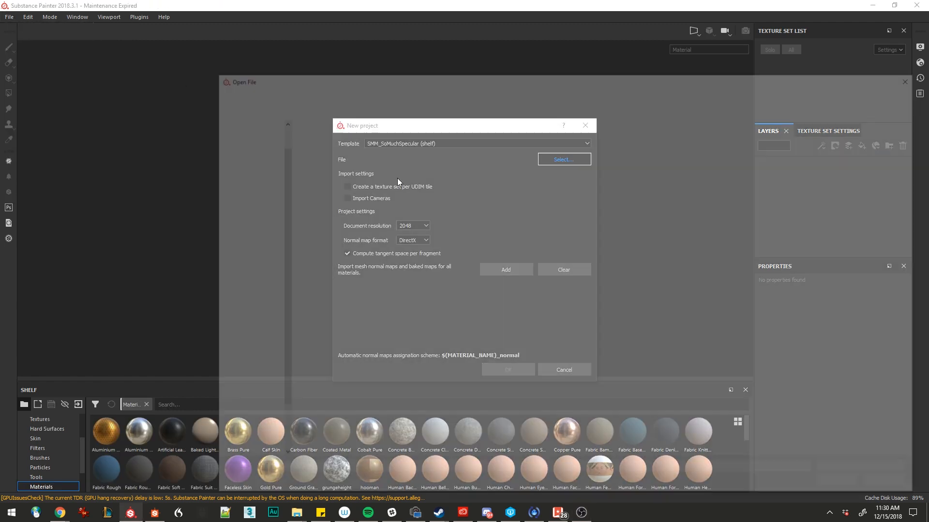
Step: Create a new project from the SMM_SoMuchSpecular template using the chick.fbx mesh
left_click(562, 160)
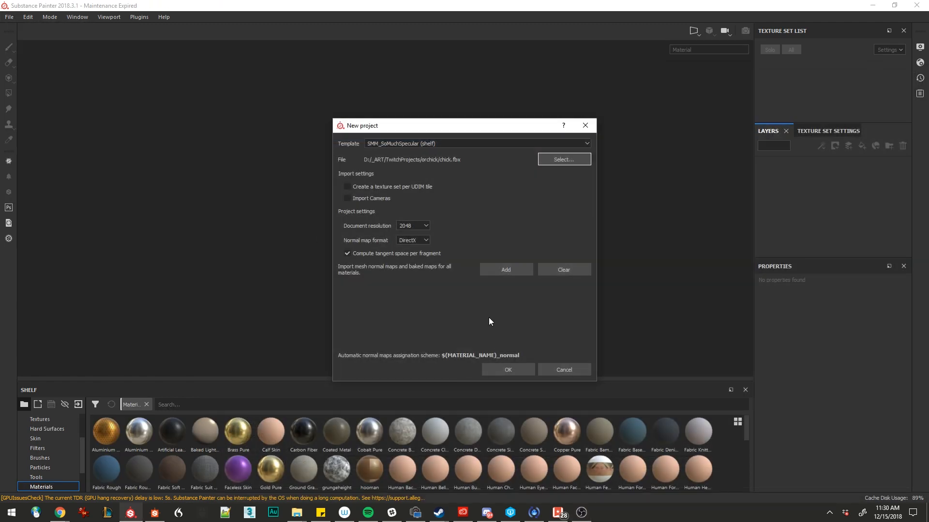
left_click(507, 369)
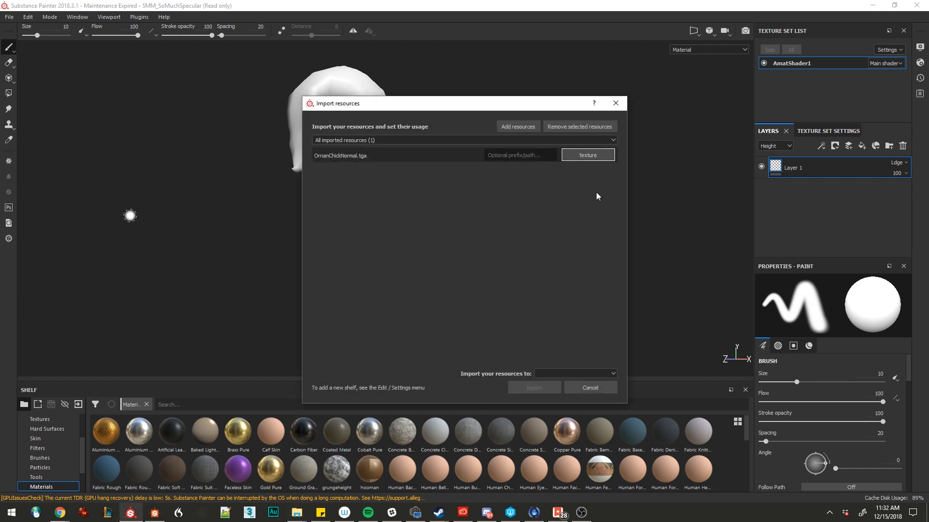
Step: Import OrrianChickNormal.tga and assign it to the Normal mesh map slot
left_click(533, 388)
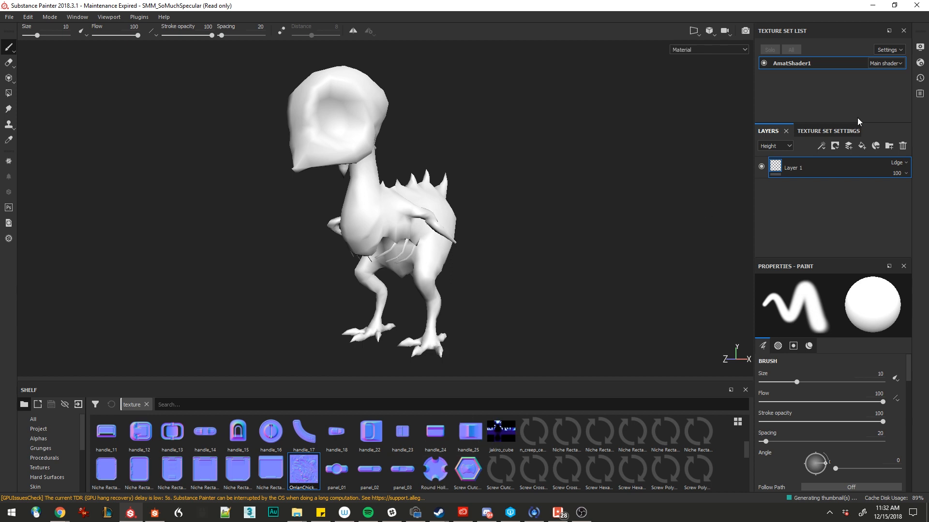
left_click(828, 131)
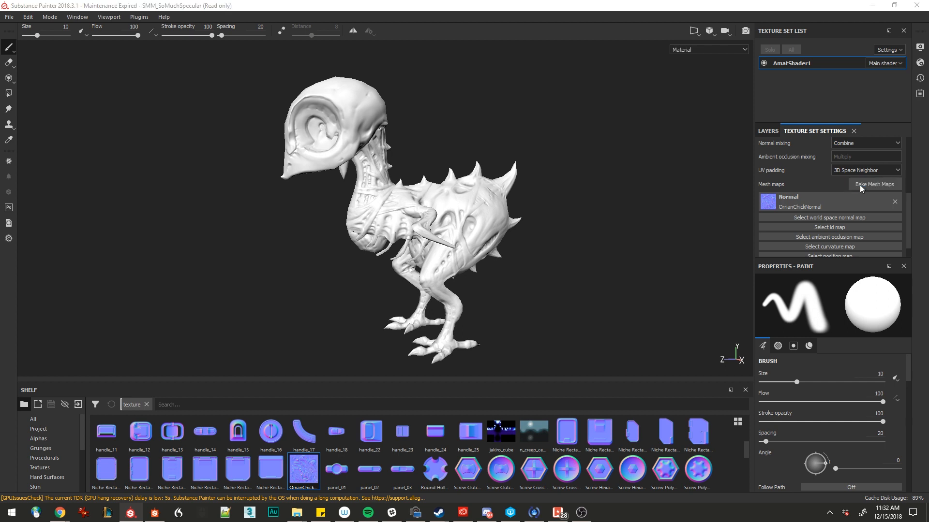
left_click(874, 184)
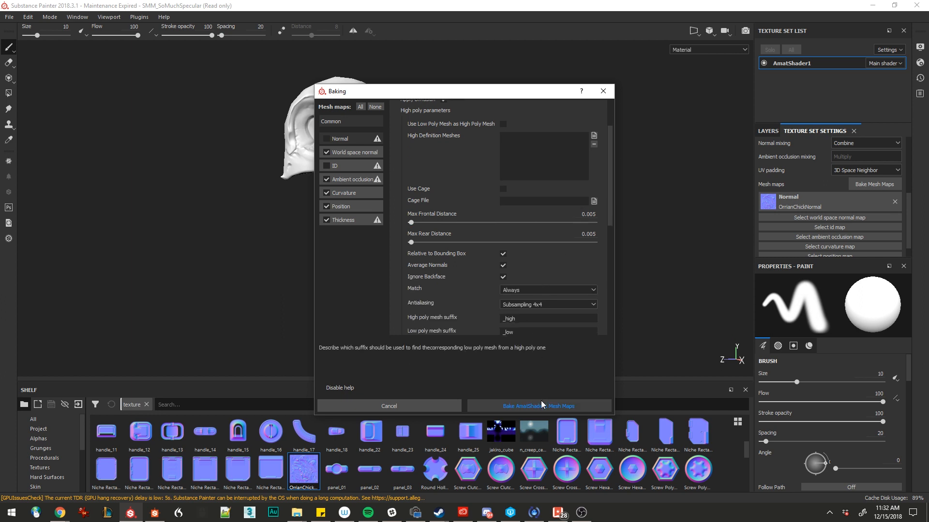
Step: Bake world space normal, ambient occlusion, curvature, position and thickness maps for AmatShader1
left_click(539, 406)
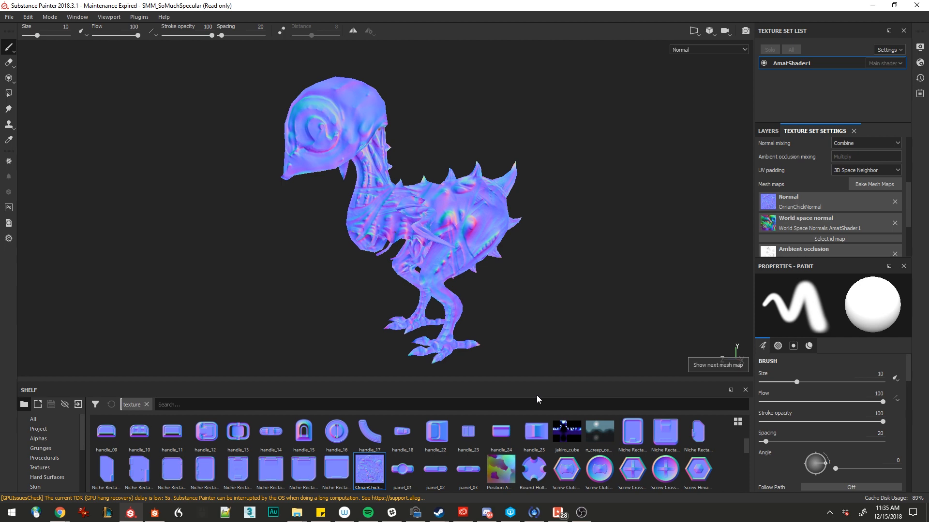
Step: Cycle the viewport through the baked mesh maps, ending on ambient occlusion
left_click(708, 49)
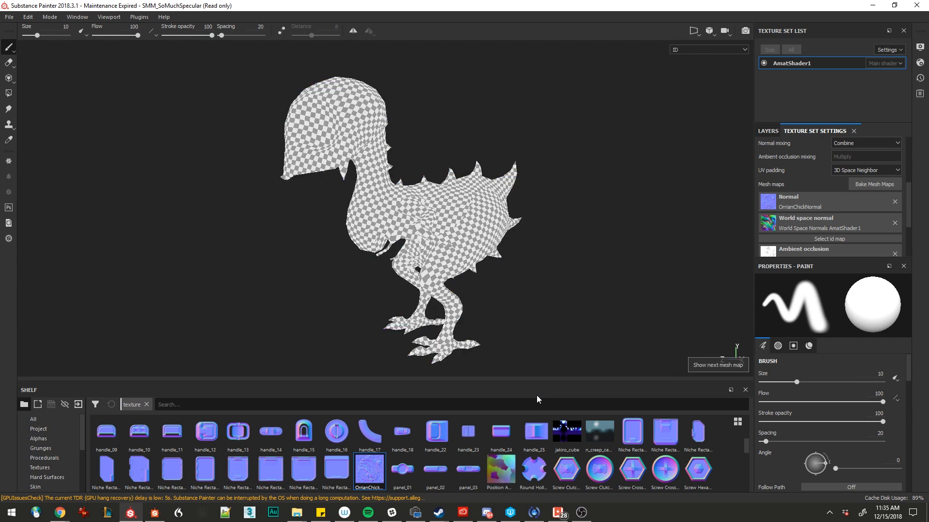
left_click(707, 49)
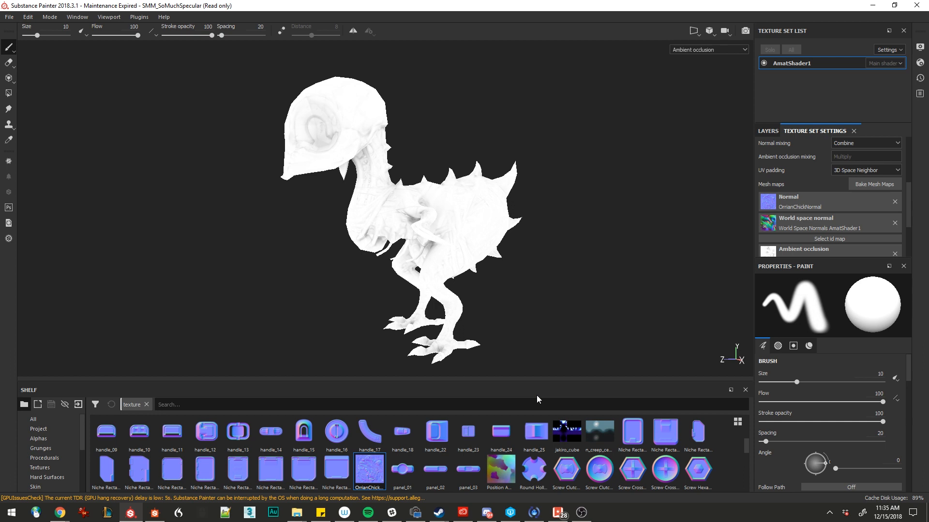
mouse_move(540, 351)
type("specular")
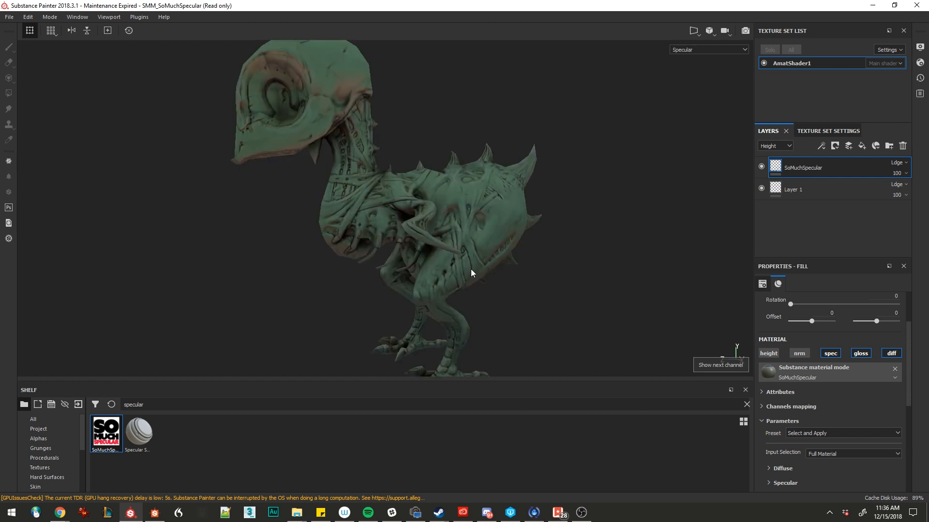
Step: Orbit the chick to inspect the SoMuchSpecular fill layer in full material view
left_click_drag(471, 273, 296, 123)
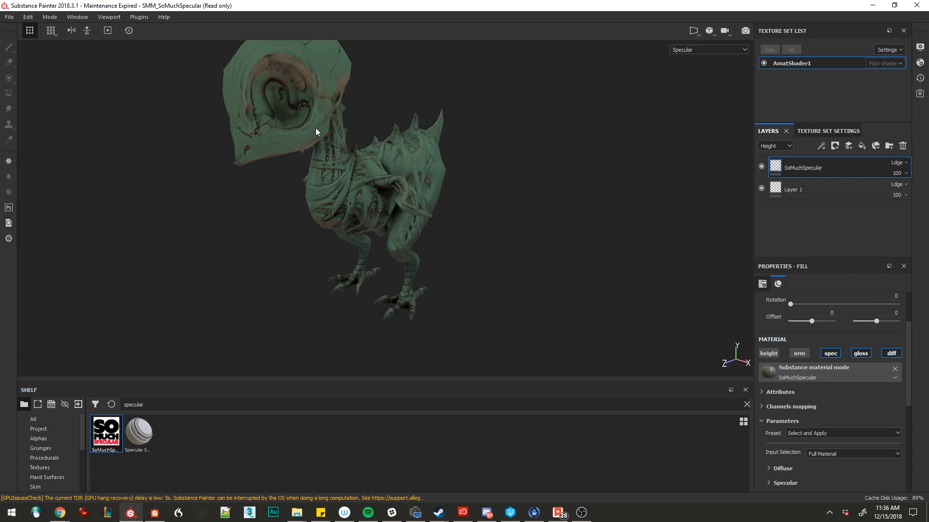
left_click(707, 49)
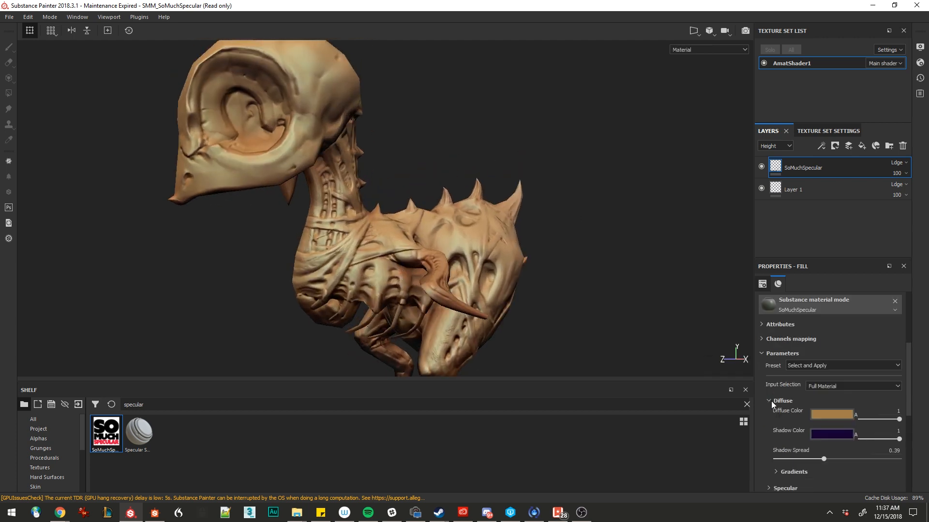
Step: Enable a red Cavity gradient with wider spread and a red AO occlusion colour
scroll("down", 3)
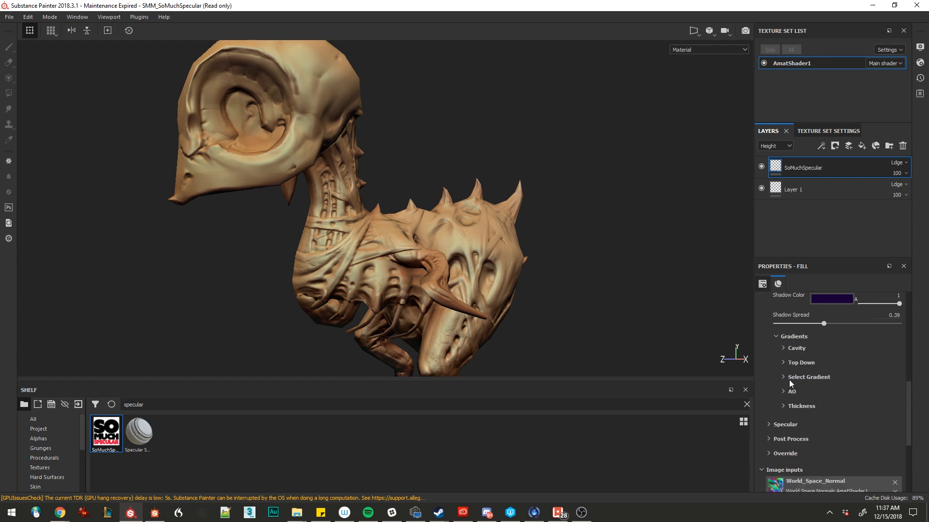
left_click(783, 348)
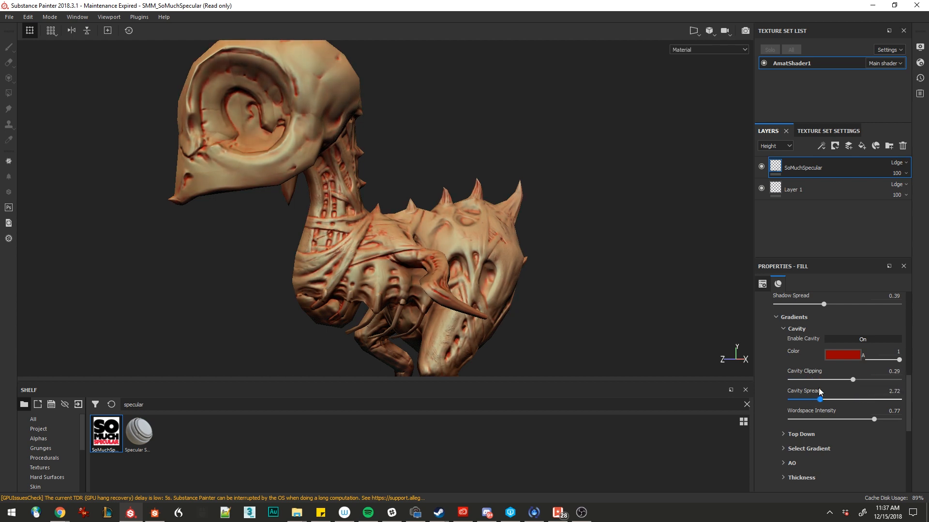
left_click(842, 355)
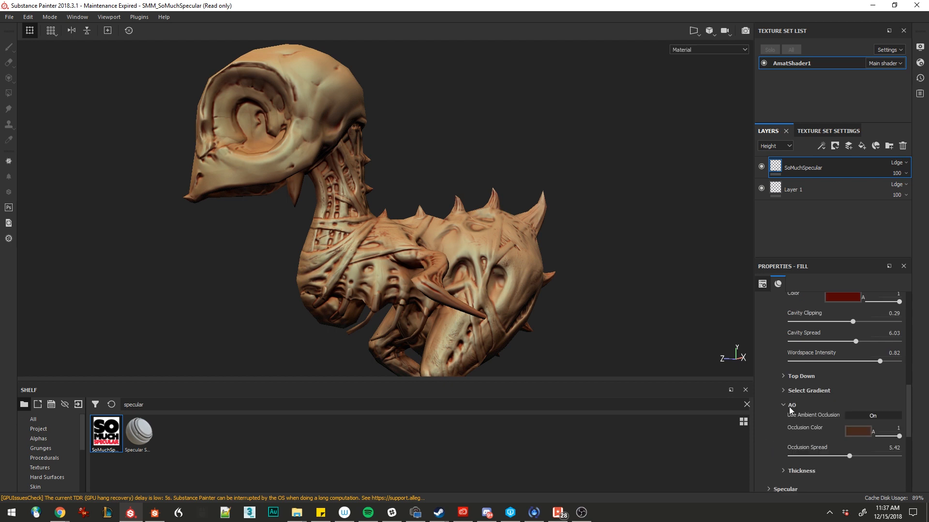
left_click(842, 431)
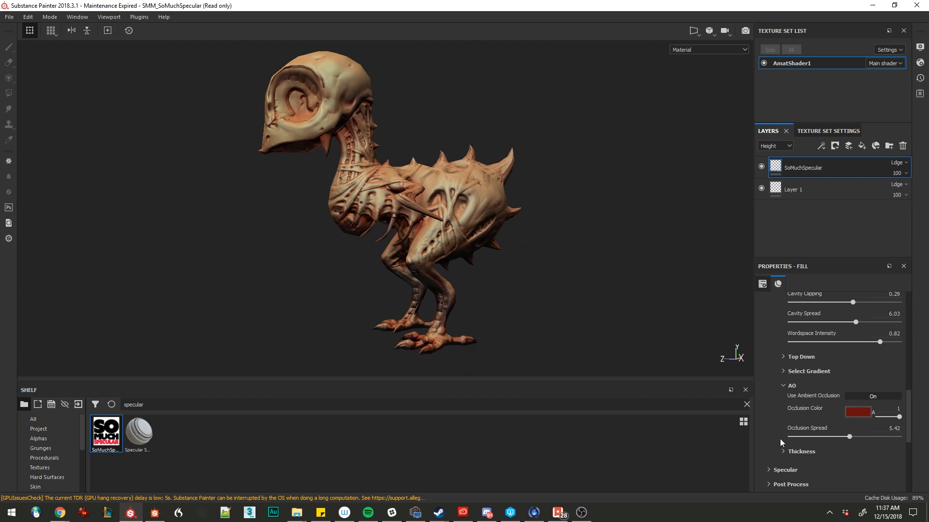
mouse_move(803, 487)
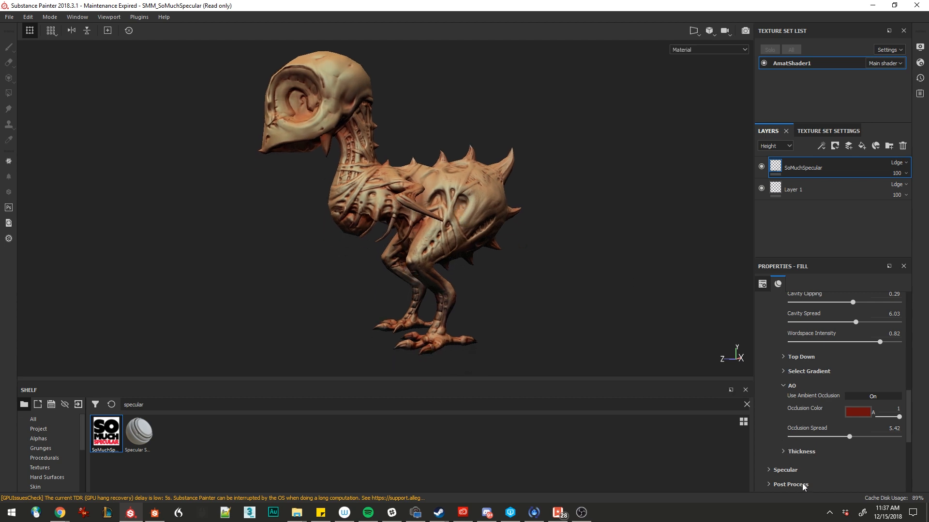
left_click(801, 451)
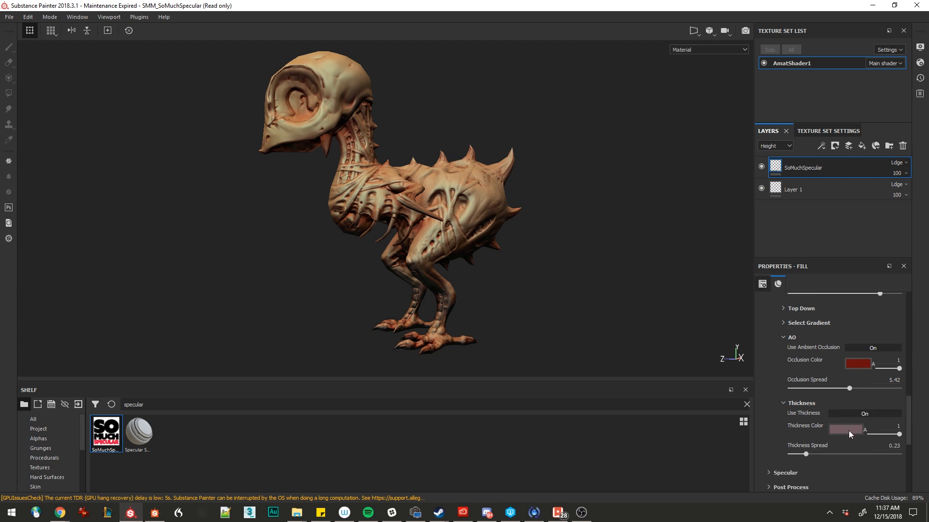
Step: Set Thickness Color to dark teal and Thickness Spread to about 0.51
left_click(845, 428)
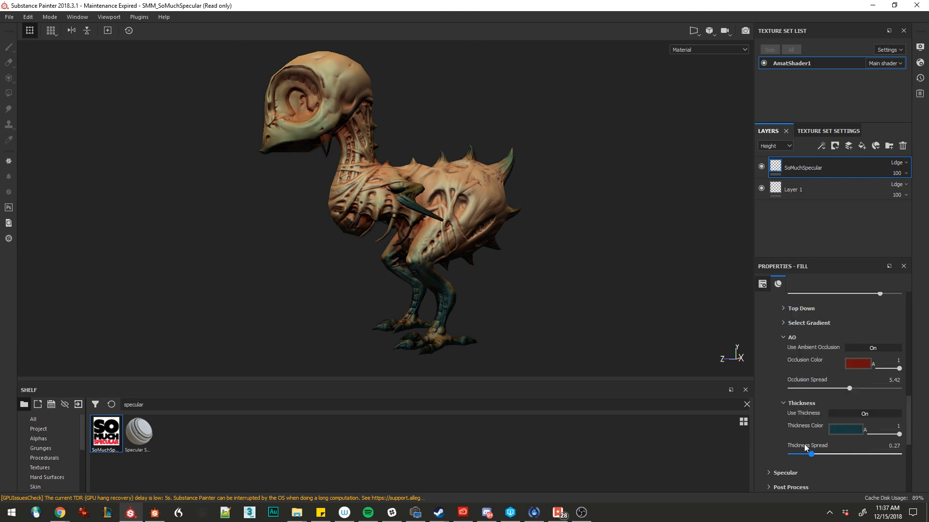
left_click_drag(813, 454, 839, 454)
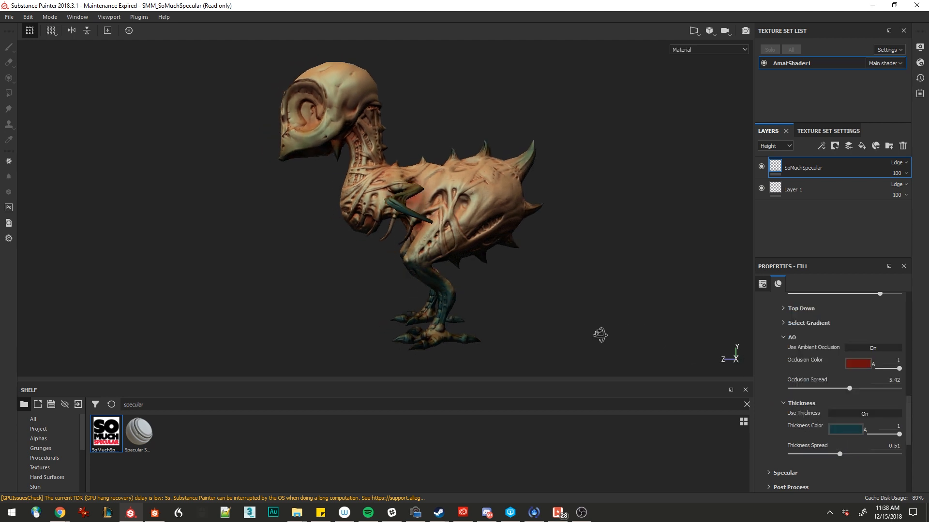
left_click_drag(599, 334, 416, 306)
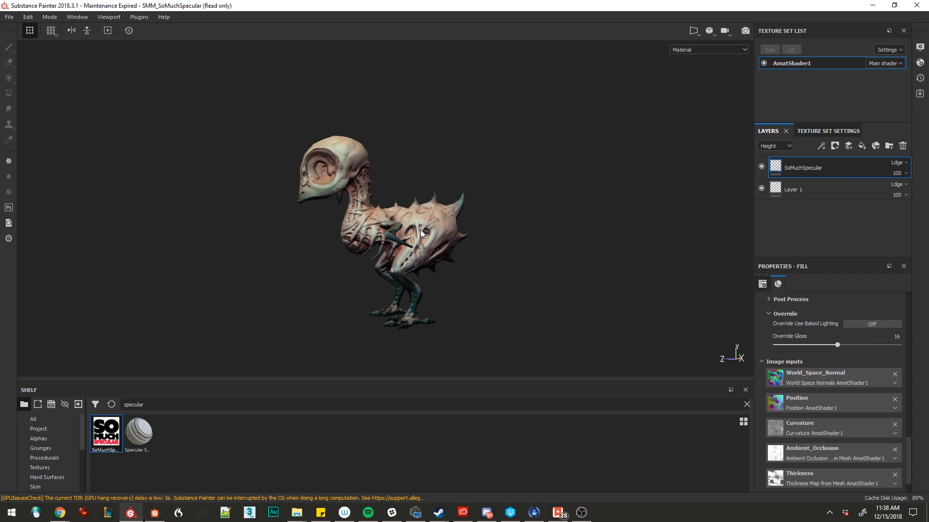
mouse_move(427, 236)
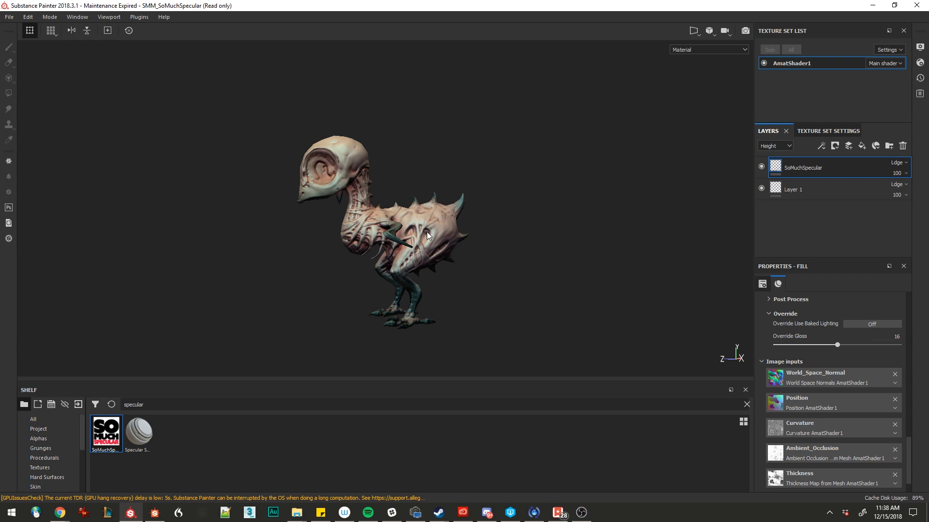